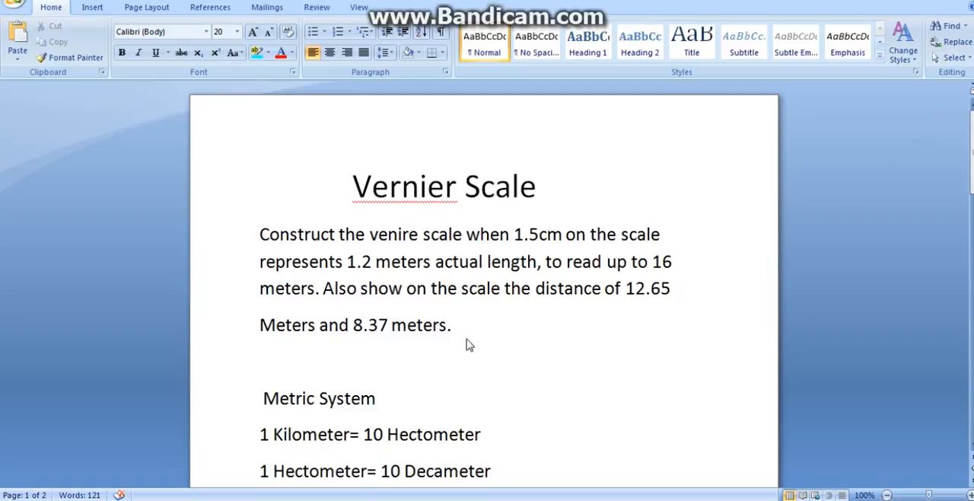
{"action": "mouse_move", "coordinate": [332, 425]}
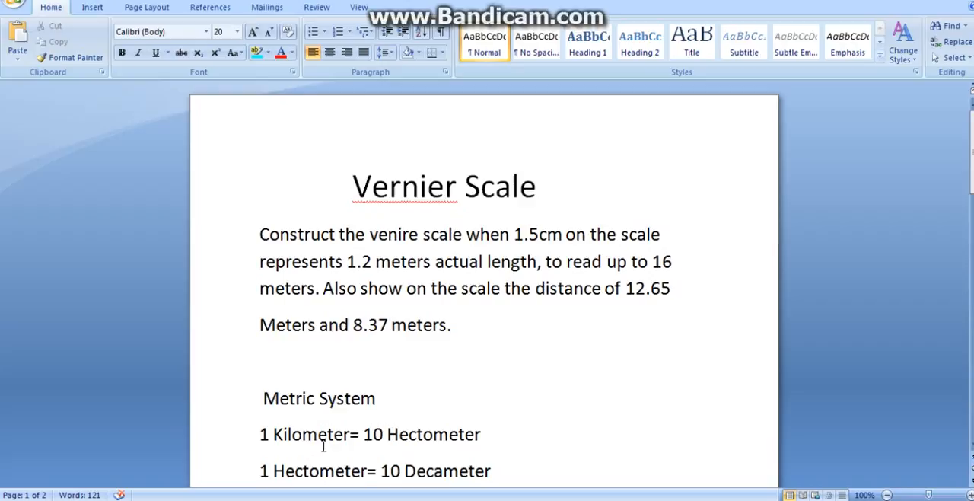
Scroll past the problem statement to the metric conversions down to centimeter and millimeter
{"action": "scroll", "scroll_direction": "up", "scroll_amount": 3}
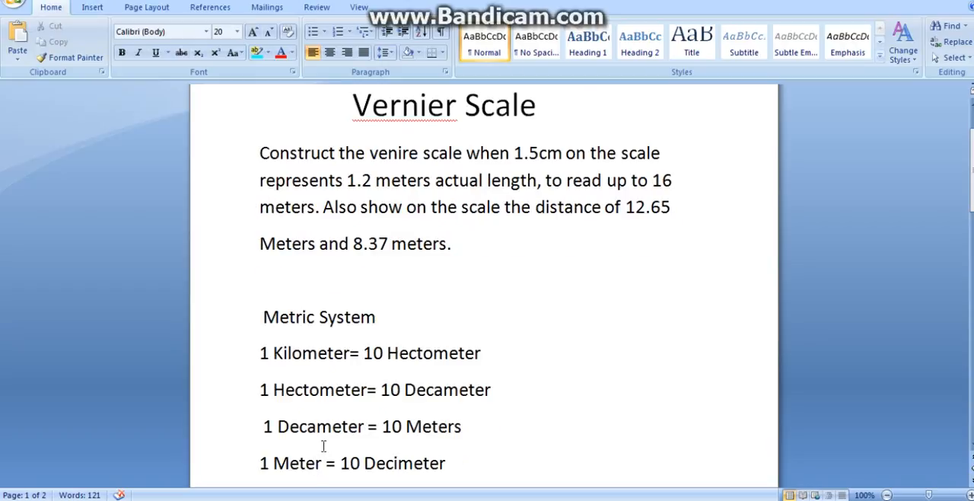
{"action": "scroll", "scroll_direction": "down", "scroll_amount": 3}
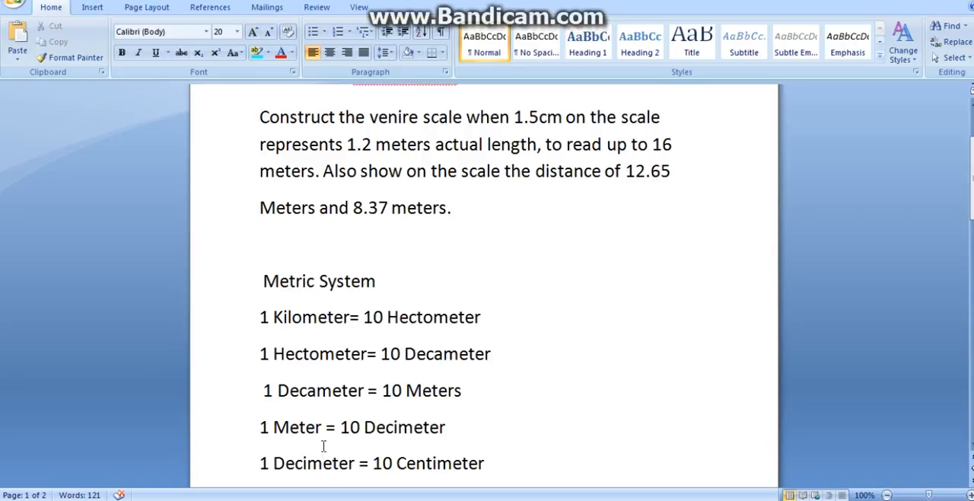
{"action": "scroll", "scroll_direction": "down", "scroll_amount": 3}
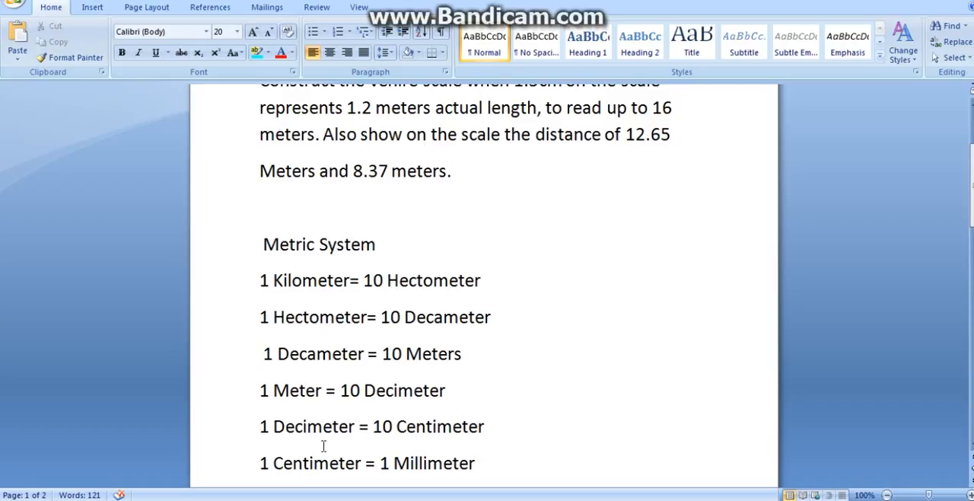
{"action": "scroll", "scroll_direction": "down", "scroll_amount": 3}
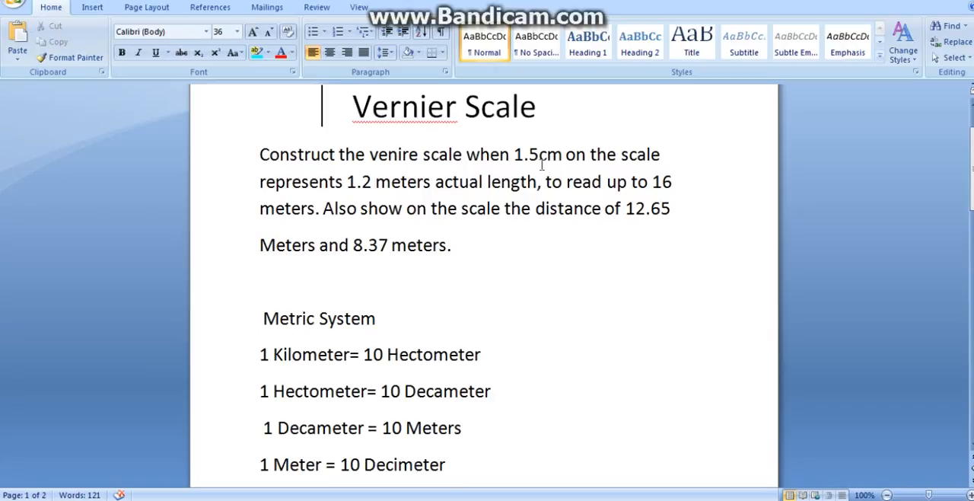
{"action": "mouse_move", "coordinate": [348, 188]}
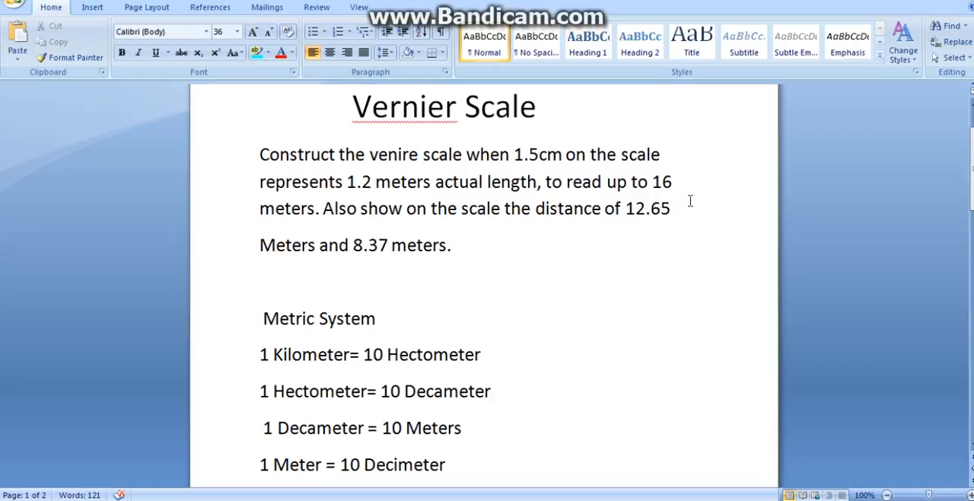
{"action": "mouse_move", "coordinate": [312, 253]}
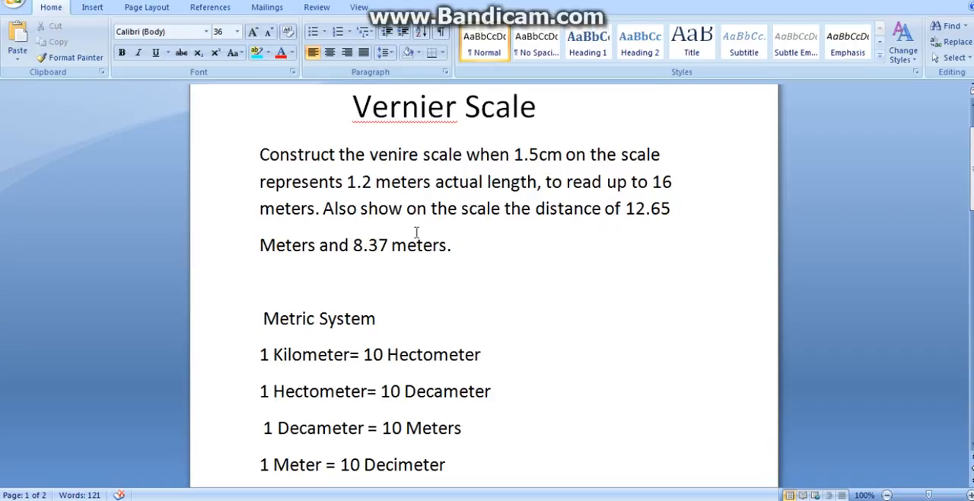
Click before the Vernier Scale title and double-click in the problem text
{"action": "left_click", "coordinate": [322, 106]}
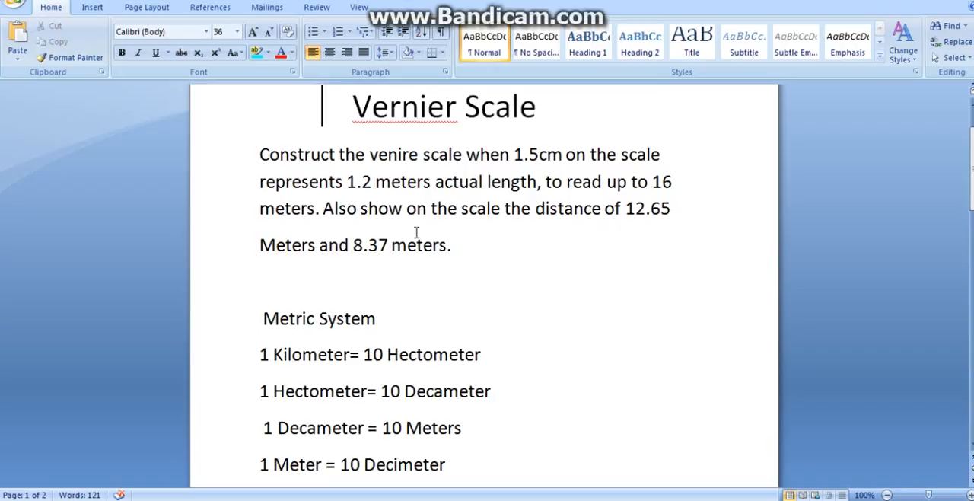
{"action": "mouse_move", "coordinate": [636, 218]}
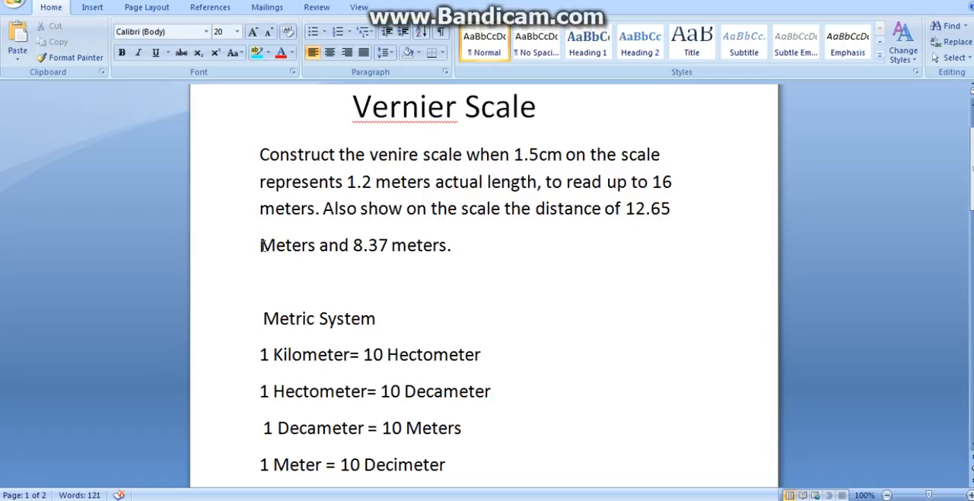
{"action": "double_click", "coordinate": [287, 245]}
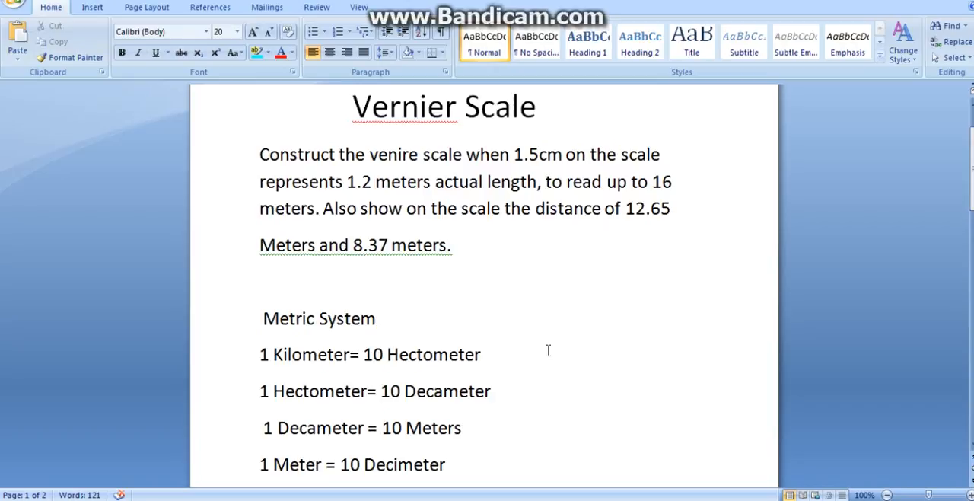
Scroll to page 2 showing RF=1/80 and Ls=20cm, placing the cursor after 12.65meters
{"action": "scroll", "scroll_direction": "down", "scroll_amount": 3}
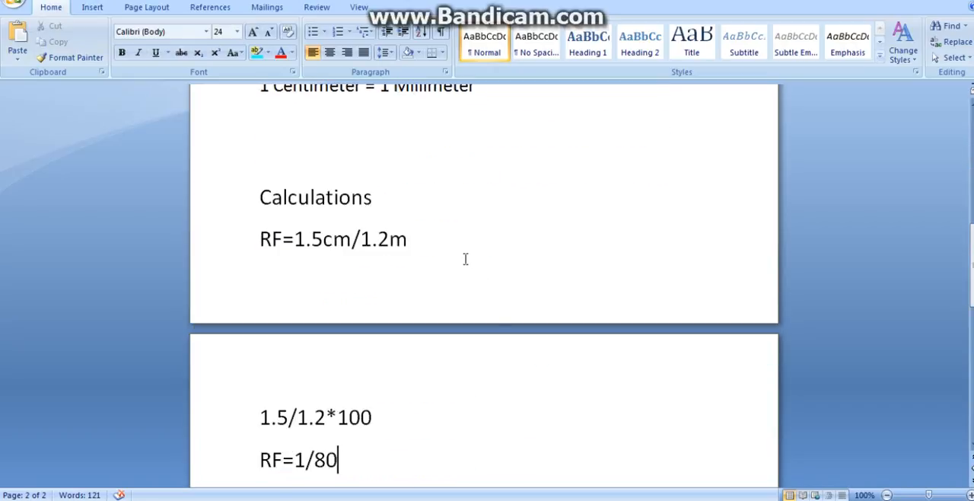
{"action": "mouse_move", "coordinate": [278, 274]}
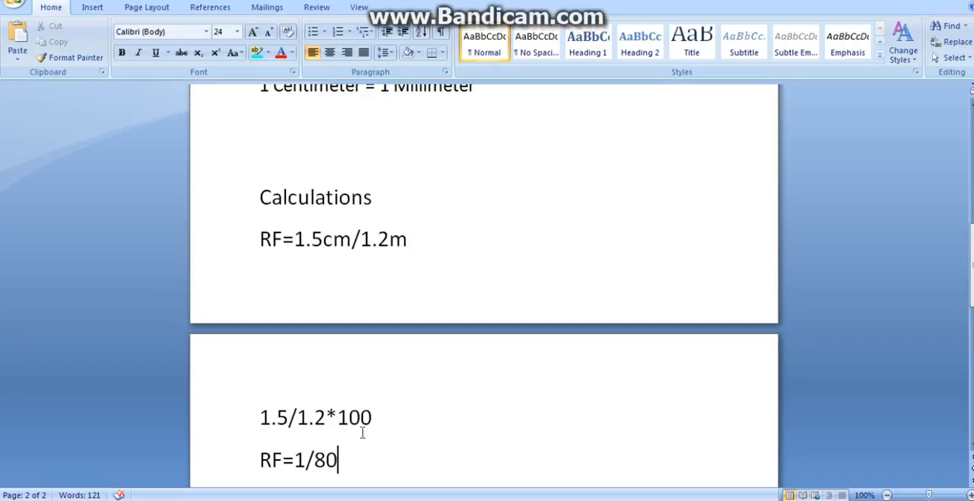
{"action": "scroll", "scroll_direction": "down", "scroll_amount": 3}
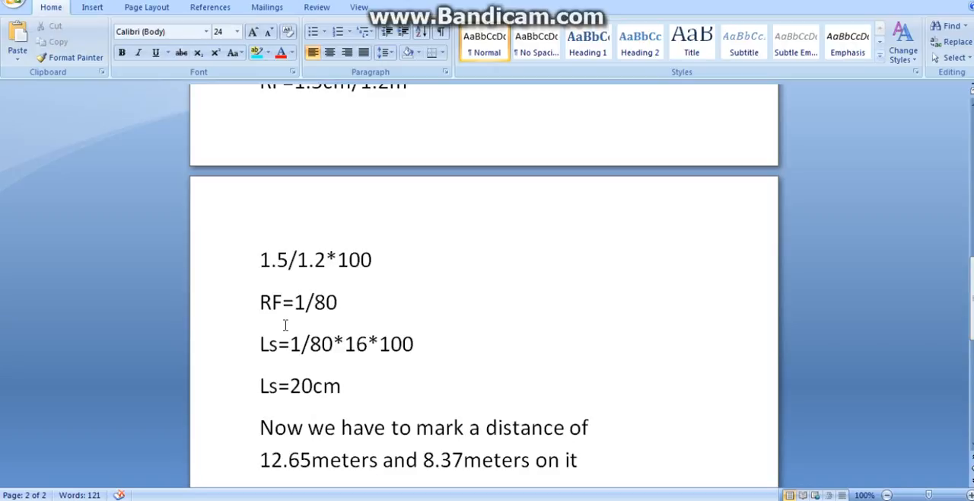
{"action": "left_click", "coordinate": [379, 459]}
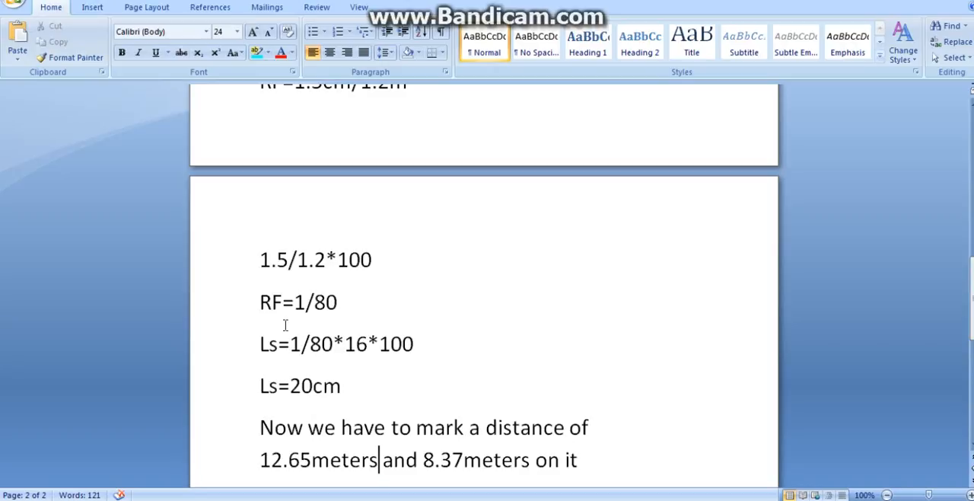
{"action": "mouse_move", "coordinate": [263, 357]}
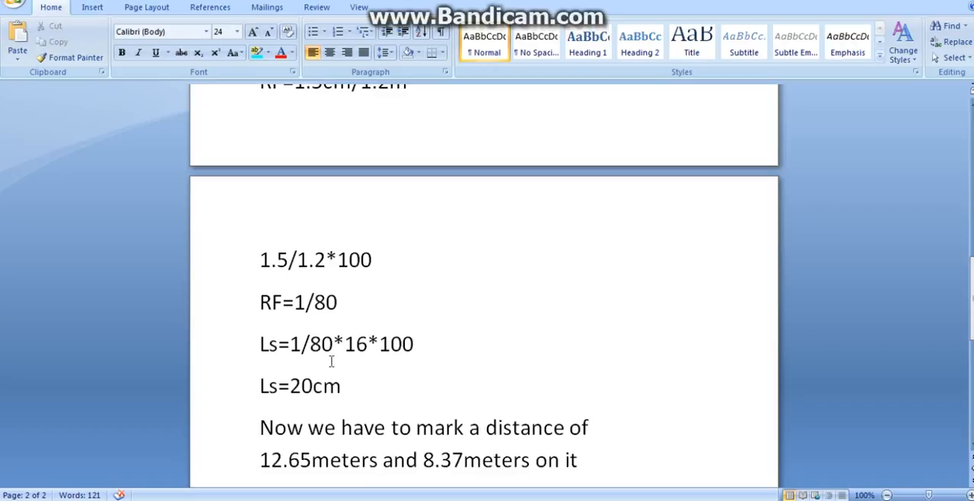
{"action": "mouse_move", "coordinate": [361, 358]}
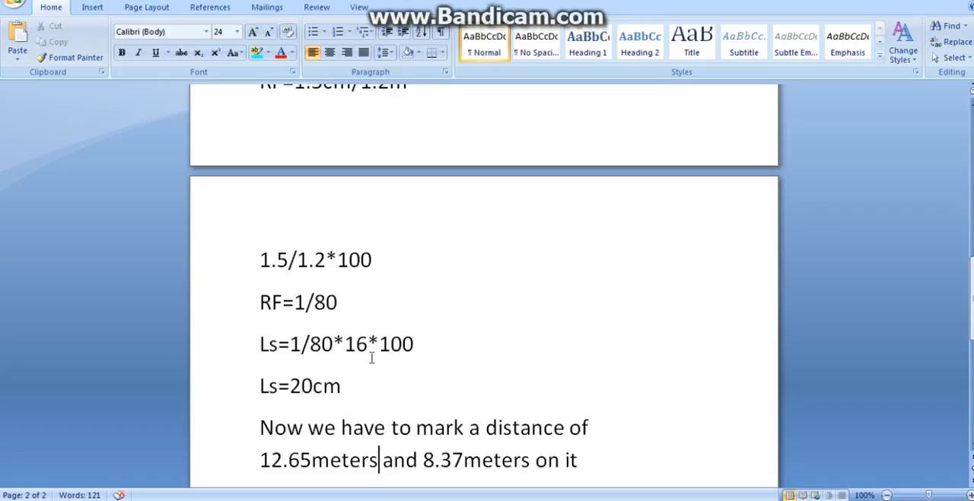
{"action": "mouse_move", "coordinate": [383, 347]}
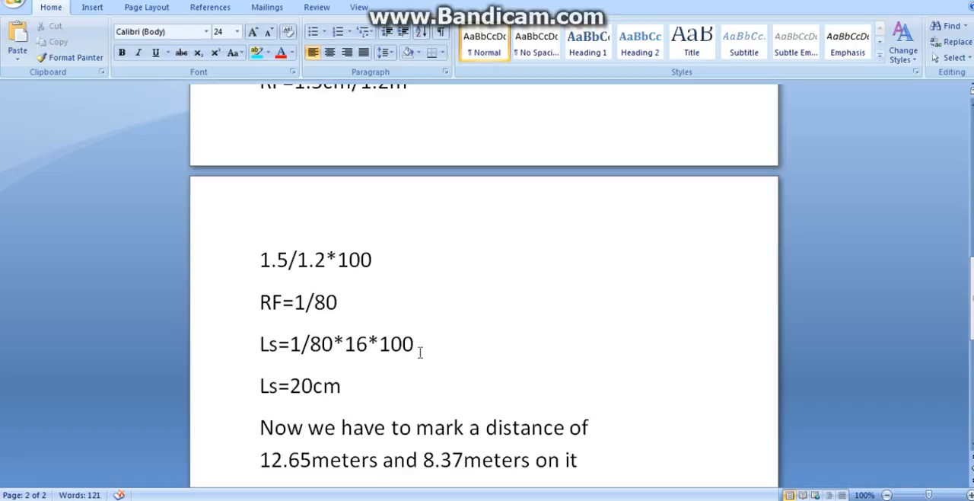
{"action": "mouse_move", "coordinate": [338, 354]}
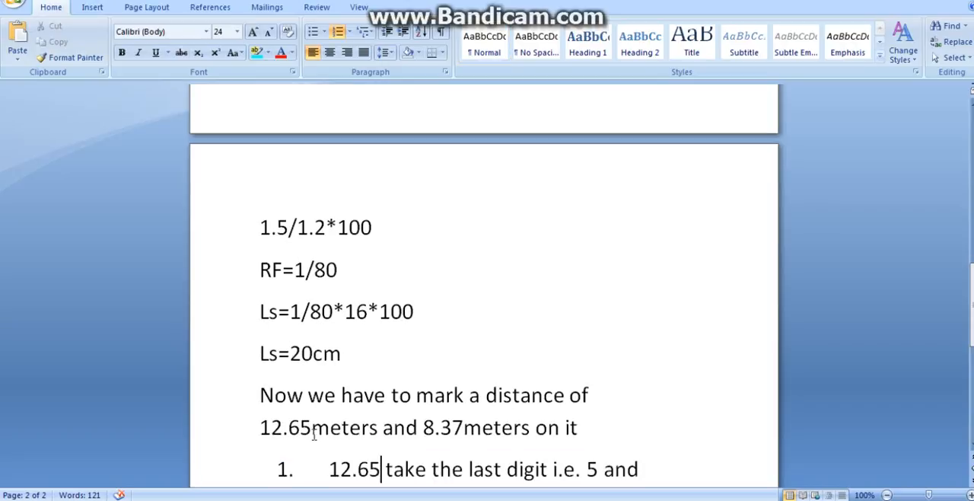
Review the metric list, then scroll to step 1 ending 12.65-0.55=12.1
{"action": "scroll", "scroll_direction": "down", "scroll_amount": 3}
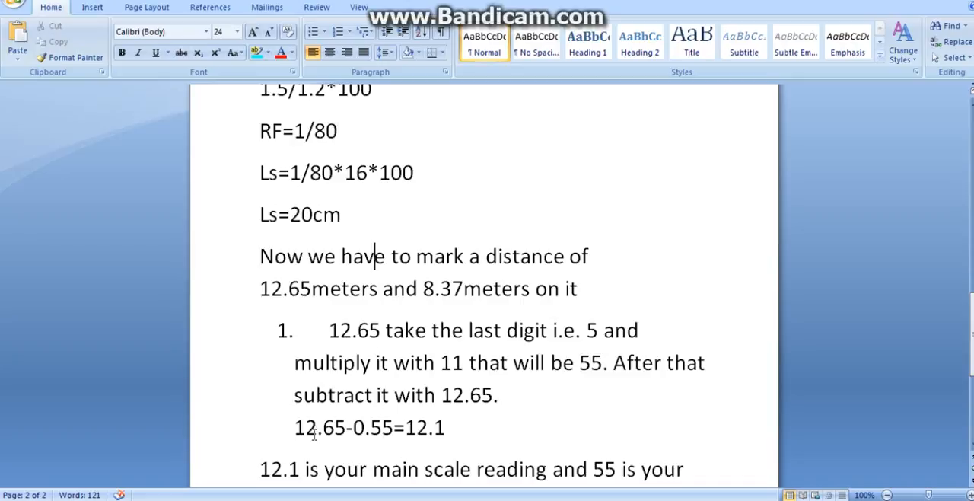
{"action": "scroll", "scroll_direction": "up", "scroll_amount": 3}
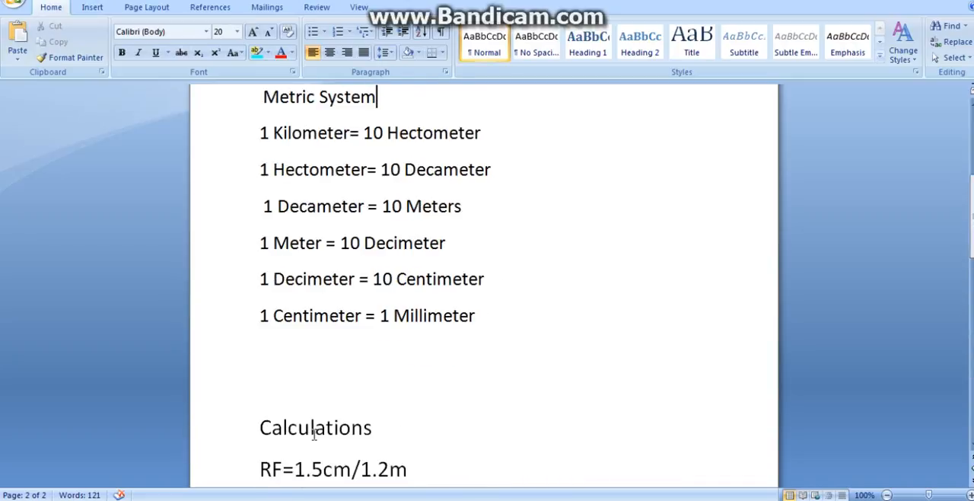
{"action": "scroll", "scroll_direction": "up", "scroll_amount": 3}
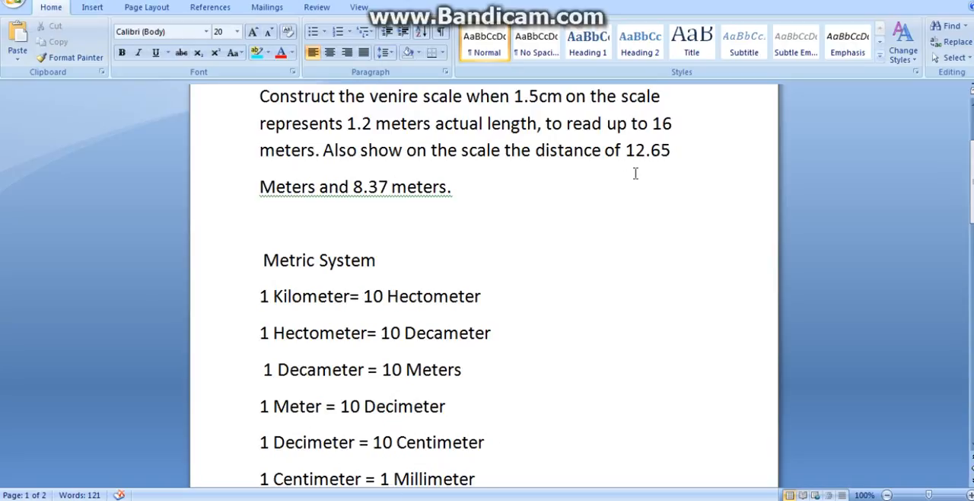
{"action": "mouse_move", "coordinate": [494, 235]}
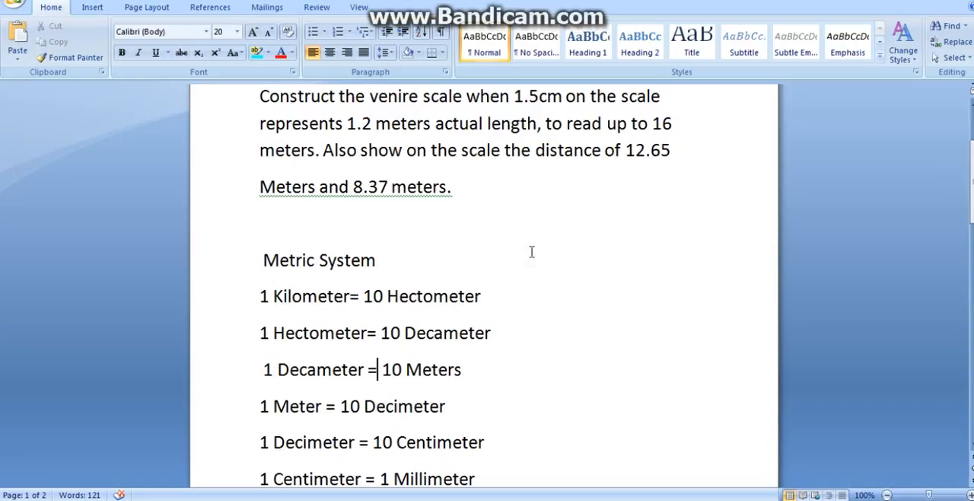
{"action": "scroll", "scroll_direction": "down", "scroll_amount": 3}
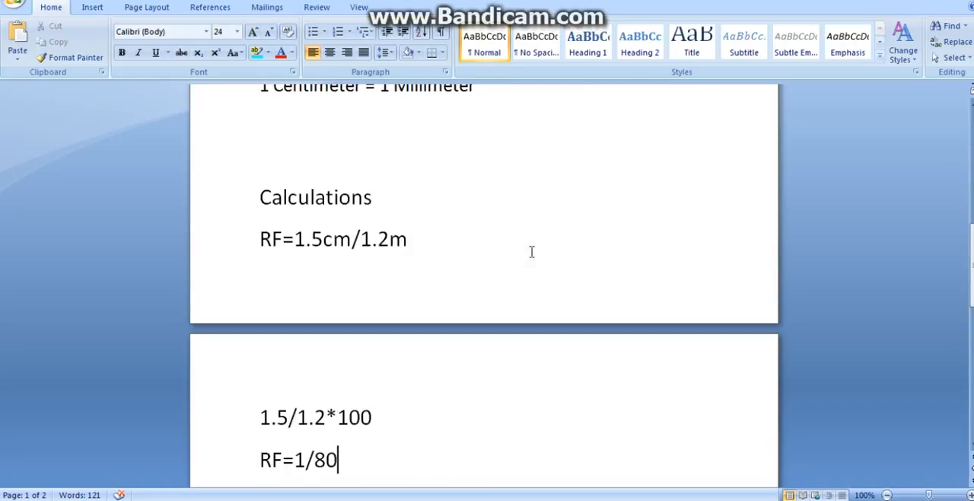
{"action": "scroll", "scroll_direction": "down", "scroll_amount": 3}
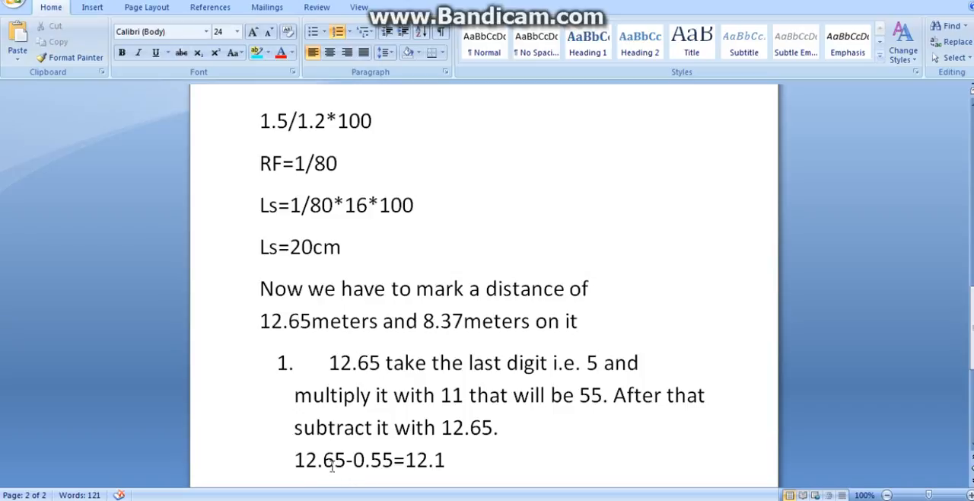
{"action": "mouse_move", "coordinate": [402, 472]}
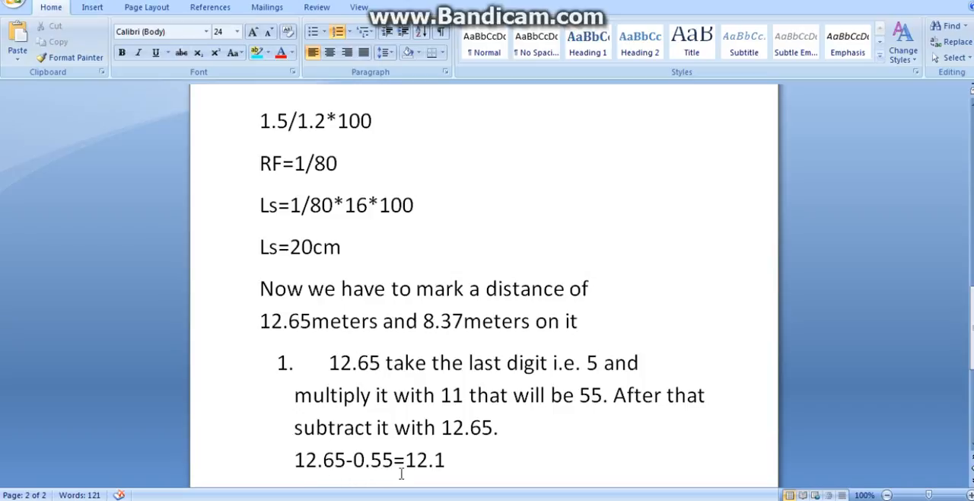
{"action": "mouse_move", "coordinate": [506, 472]}
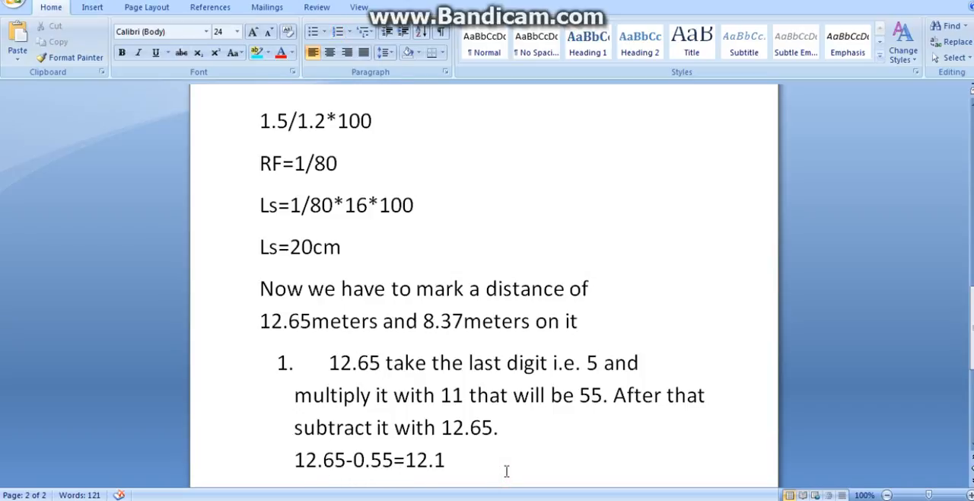
Scroll down to the main scale reading 12.1 and Vernier scale reading 55 explanation
{"action": "scroll", "scroll_direction": "down", "scroll_amount": 3}
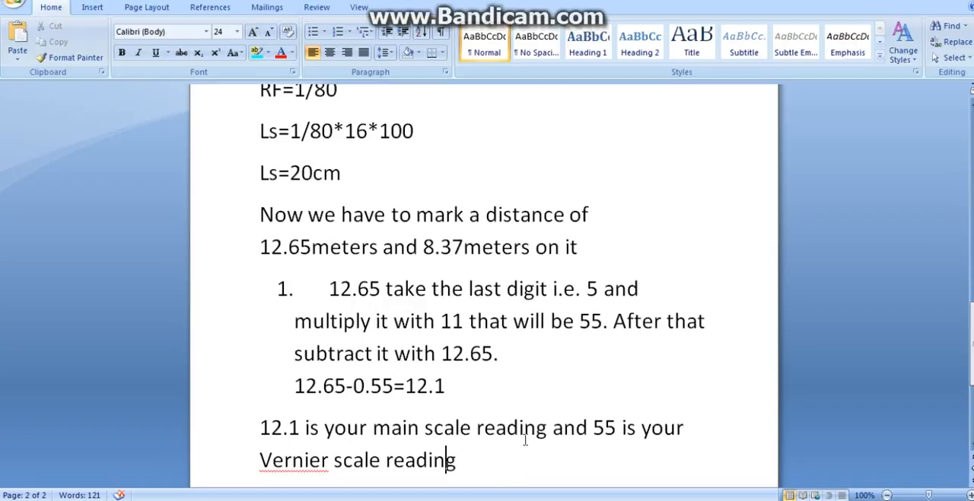
{"action": "mouse_move", "coordinate": [697, 443]}
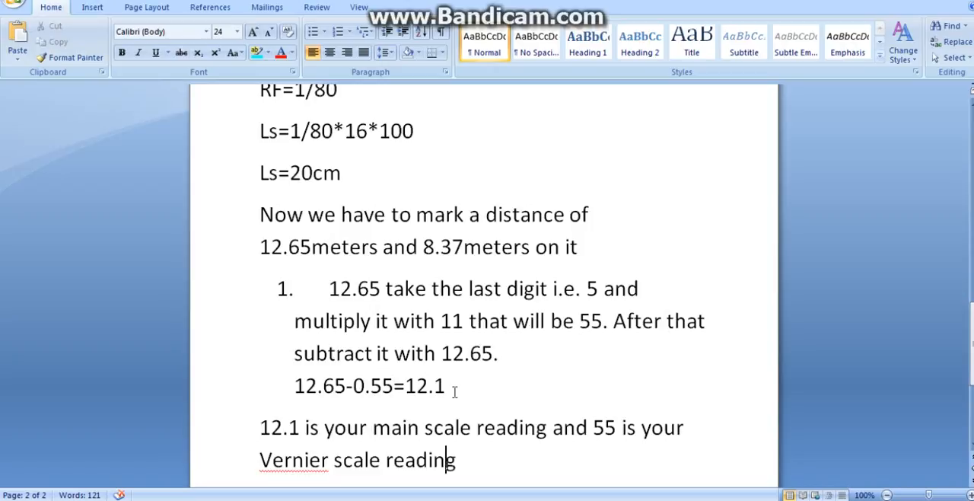
{"action": "scroll", "scroll_direction": "down", "scroll_amount": 3}
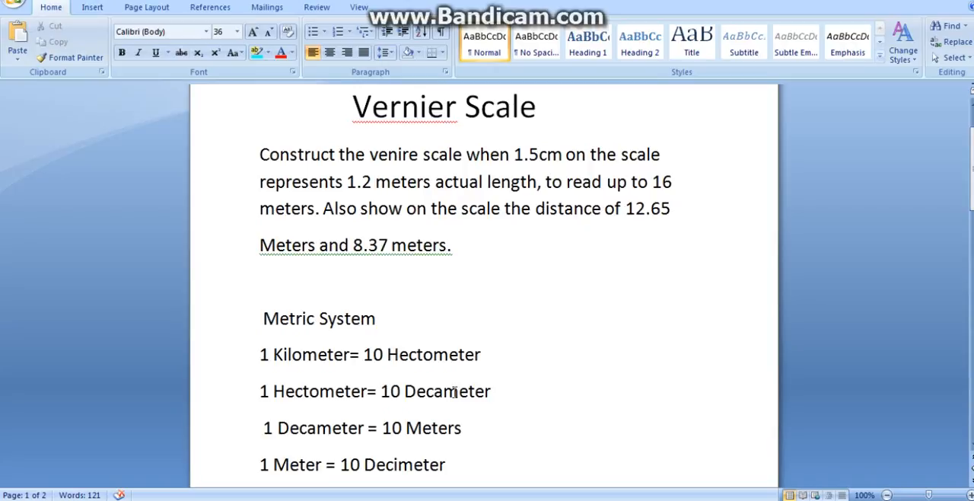
Place the insertion point inside the Vernier Scale title at the top
{"action": "left_click", "coordinate": [447, 106]}
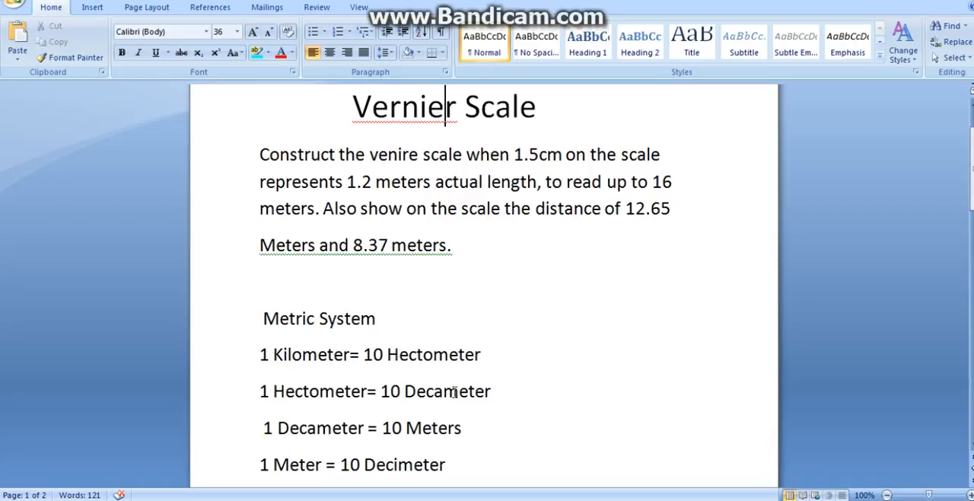
{"action": "mouse_move", "coordinate": [550, 429]}
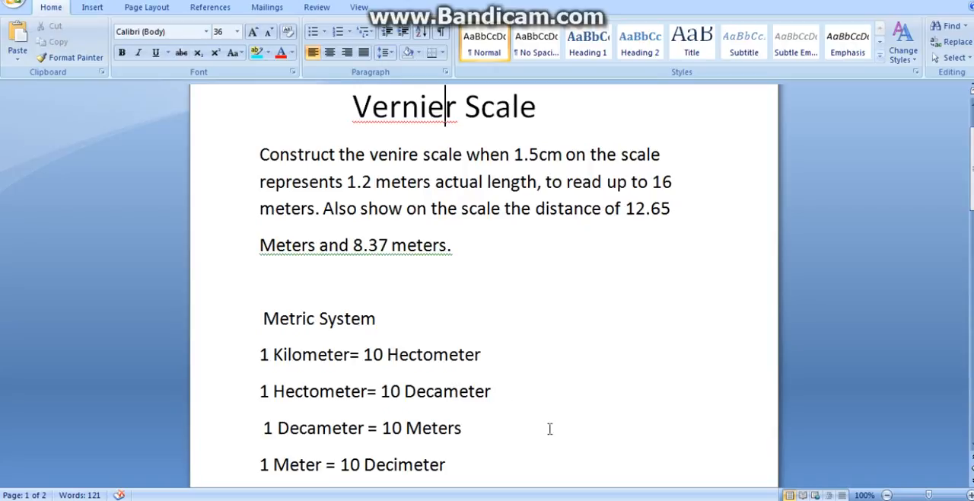